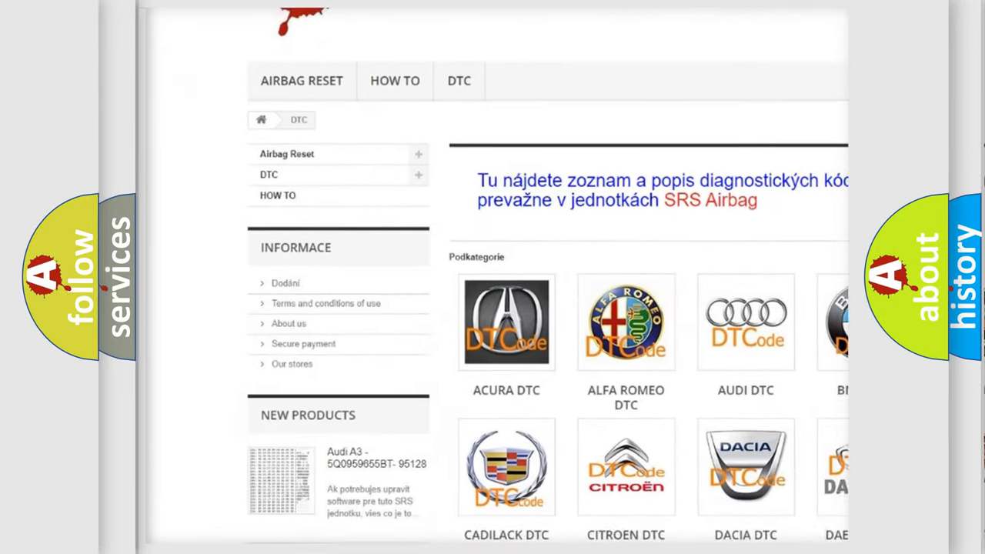
Scroll past the car-make logos down to the list of trouble codes.
scroll(down, 3)
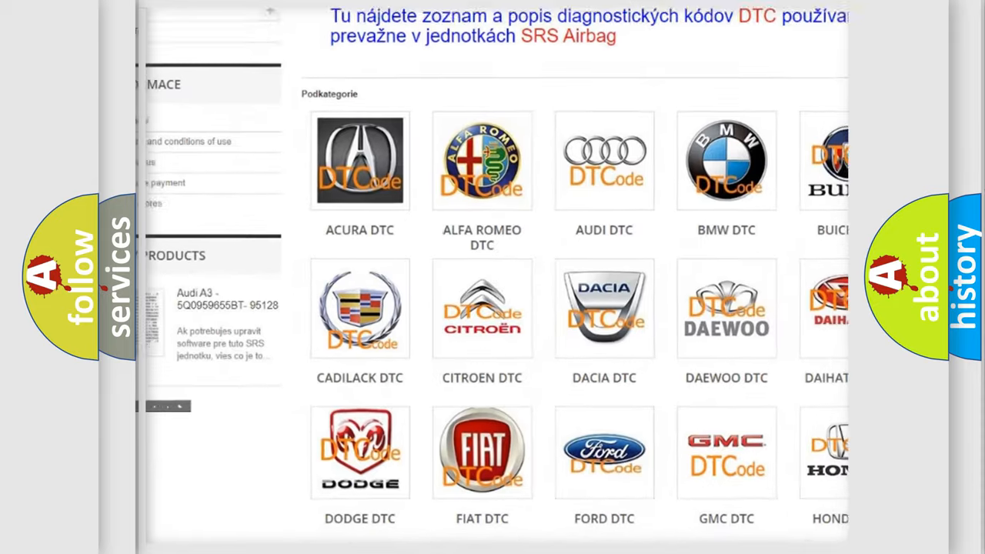
scroll(down, 3)
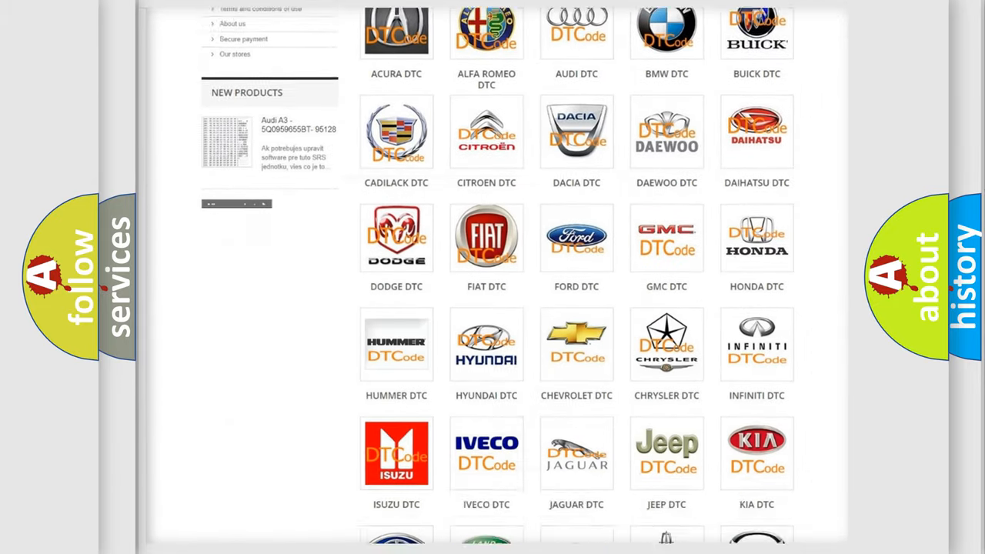
scroll(down, 3)
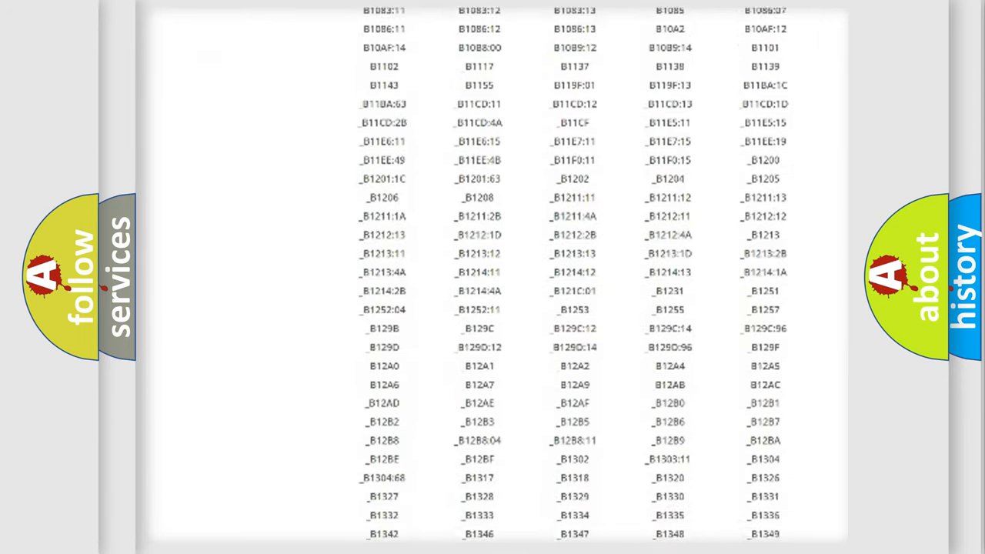
scroll(down, 3)
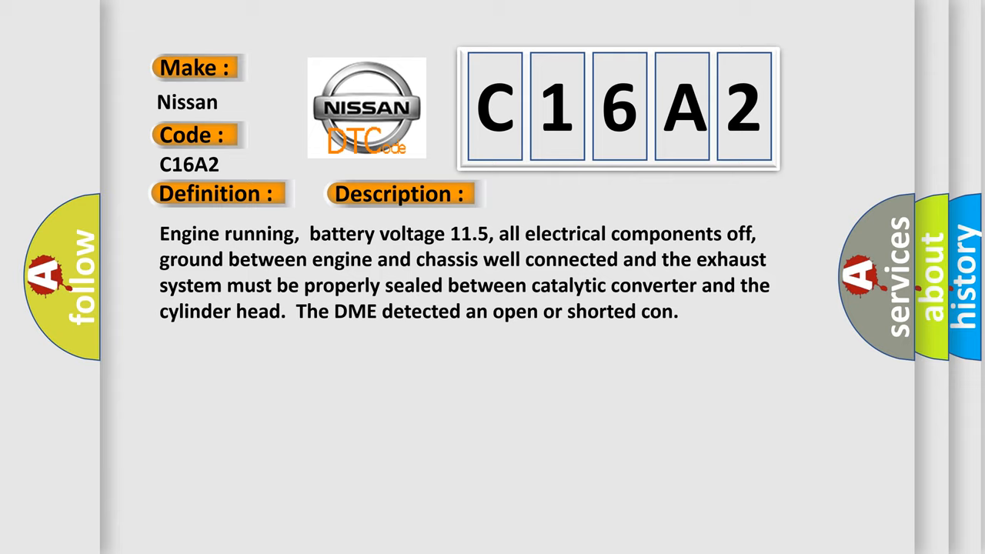
Reveal the Cause section: open HO2S heater power and ground circuits.
click(566, 193)
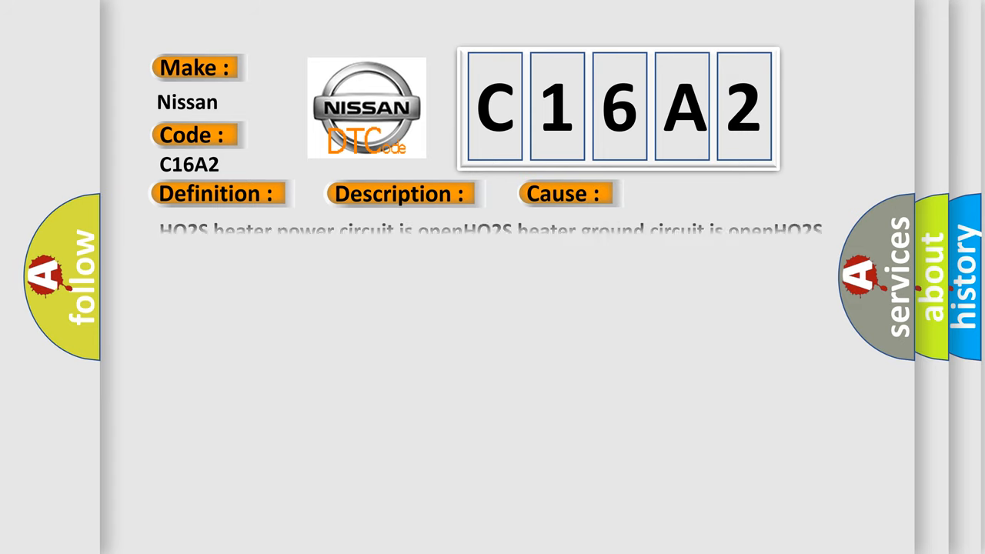